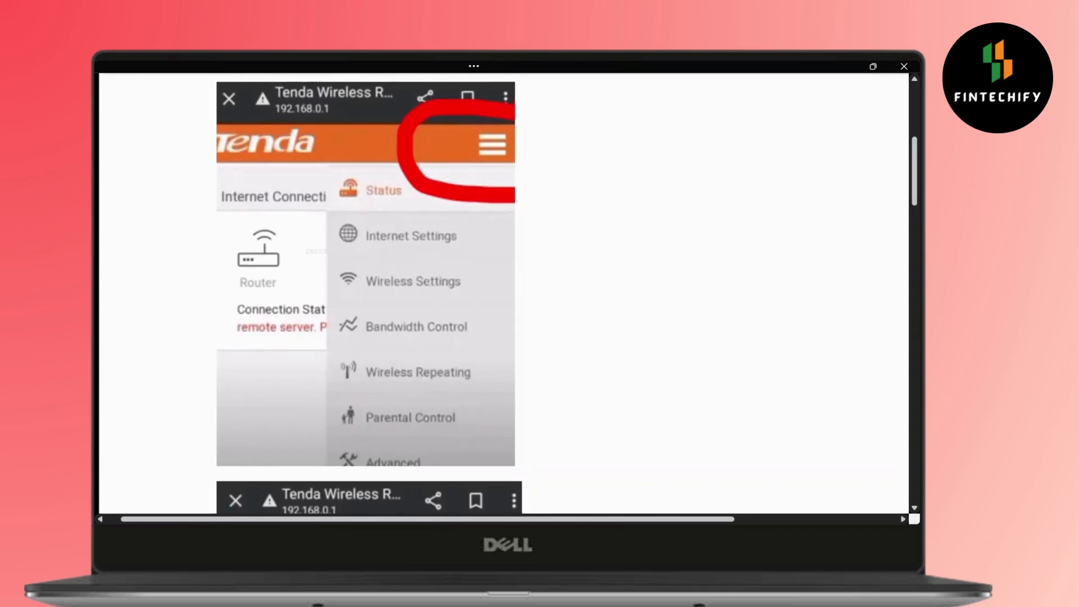
pyautogui.scroll(-3)
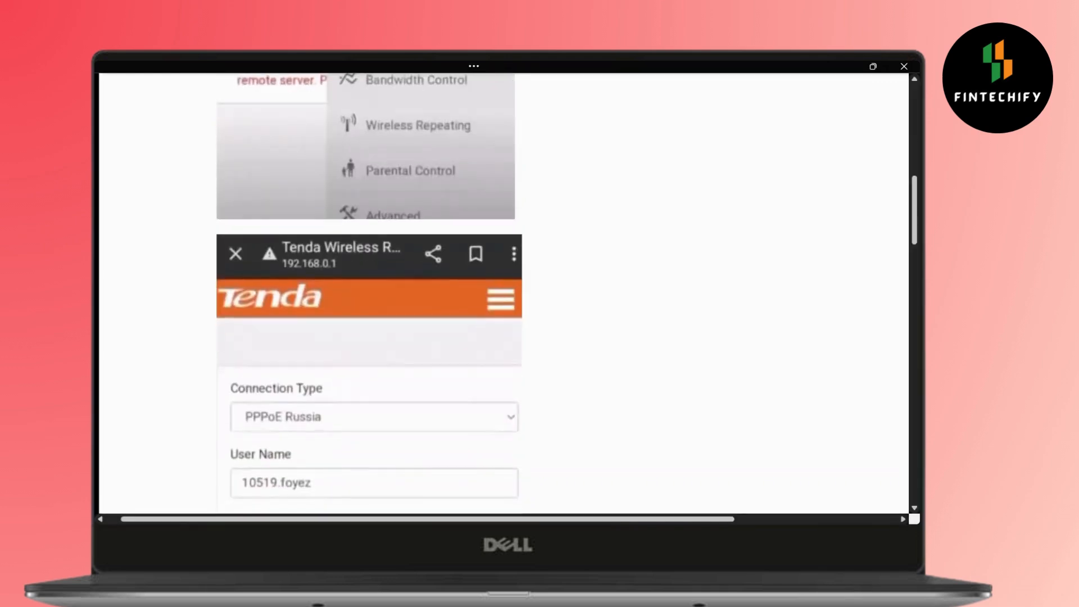
pyautogui.scroll(-3)
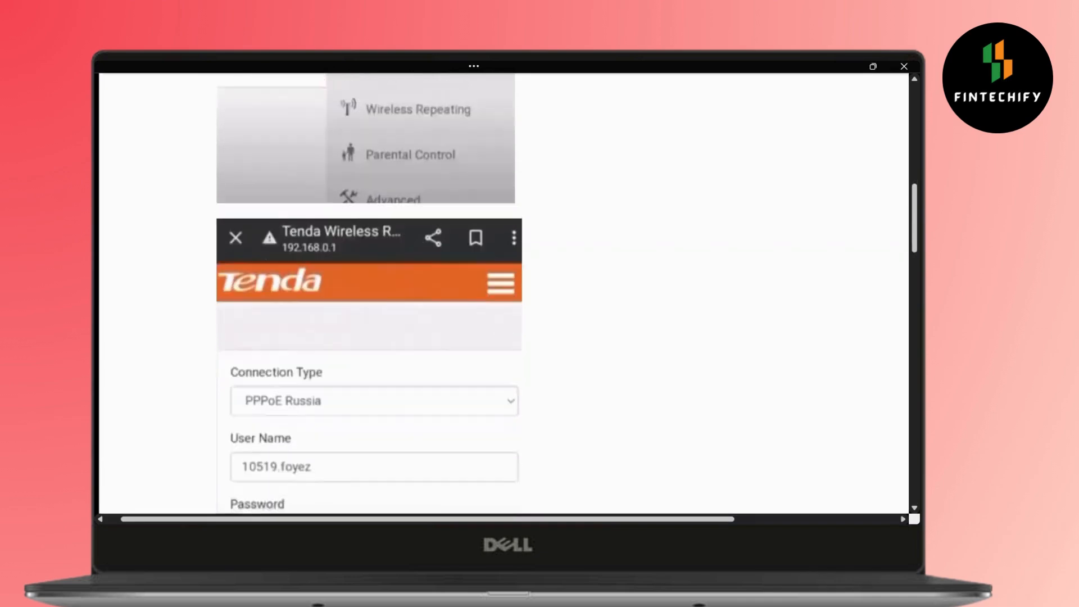
pyautogui.scroll(-3)
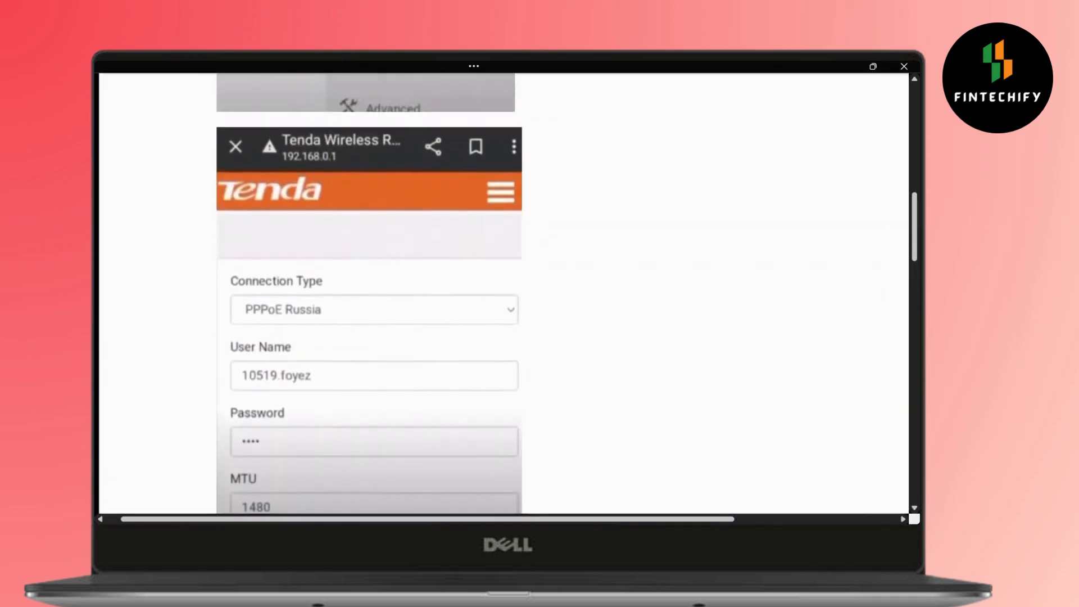